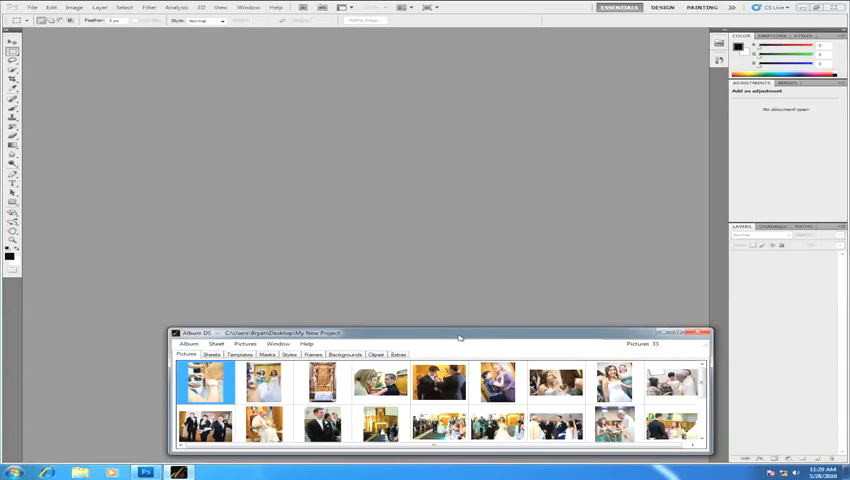
Browse from the wedding photos through the empty collection and the photo frames to the clipart ornaments
{"action": "left_click_drag", "start_coordinate": [456, 332], "coordinate": [392, 324]}
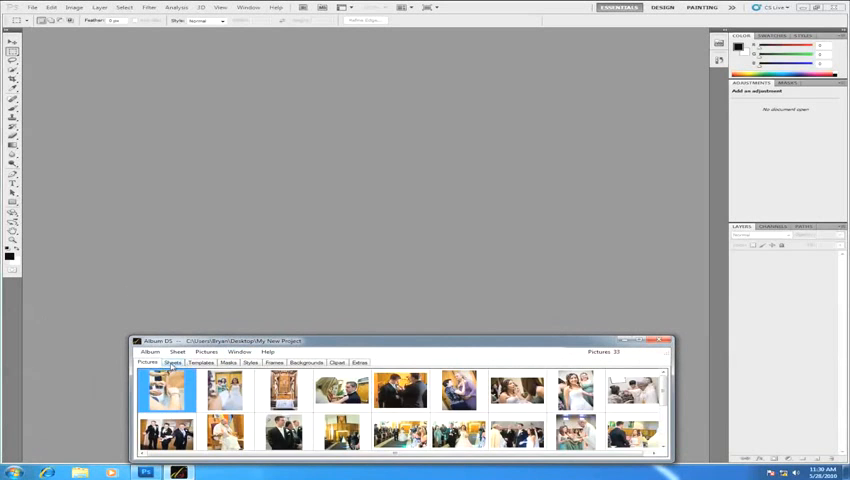
{"action": "left_click", "coordinate": [176, 364]}
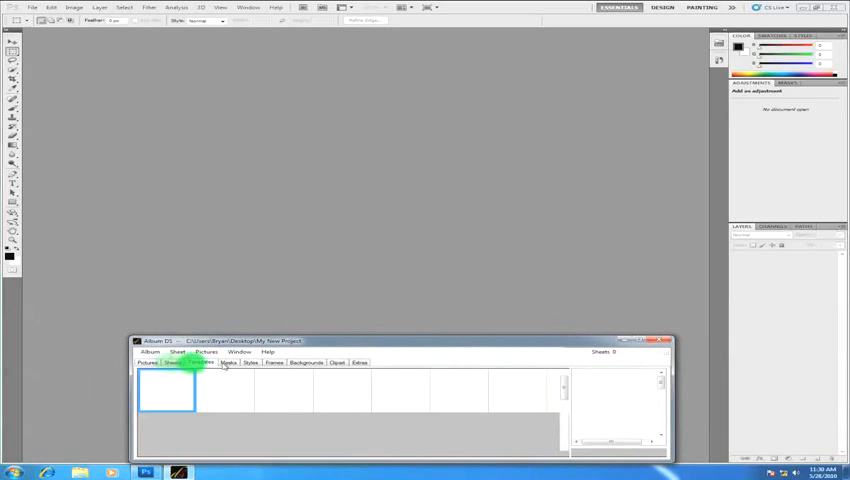
{"action": "left_click", "coordinate": [228, 364]}
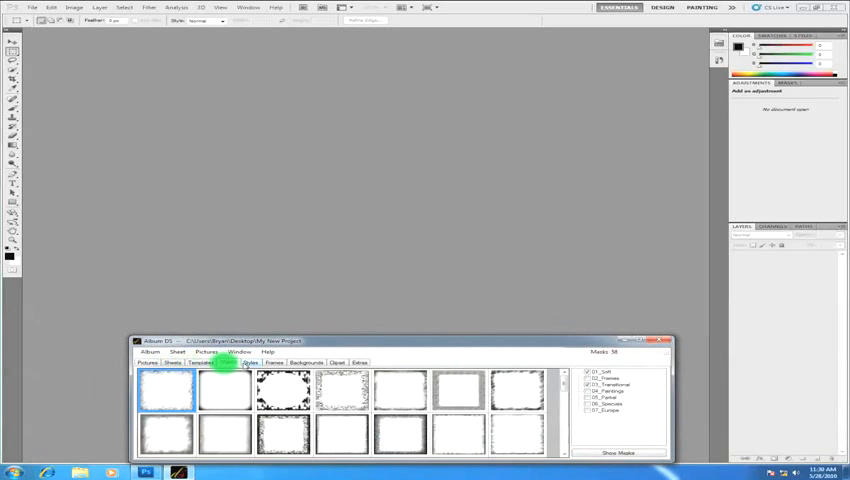
{"action": "left_click", "coordinate": [250, 362]}
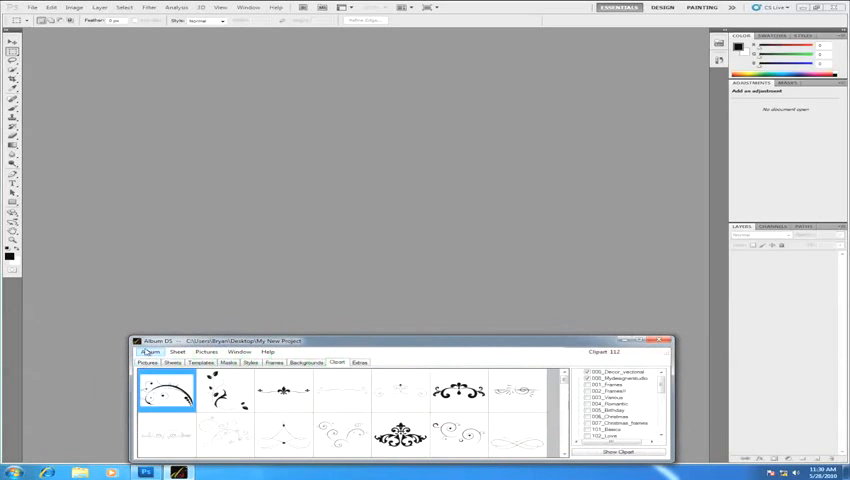
Show the Album menu's list of commands and dismiss it again
{"action": "left_click", "coordinate": [152, 352]}
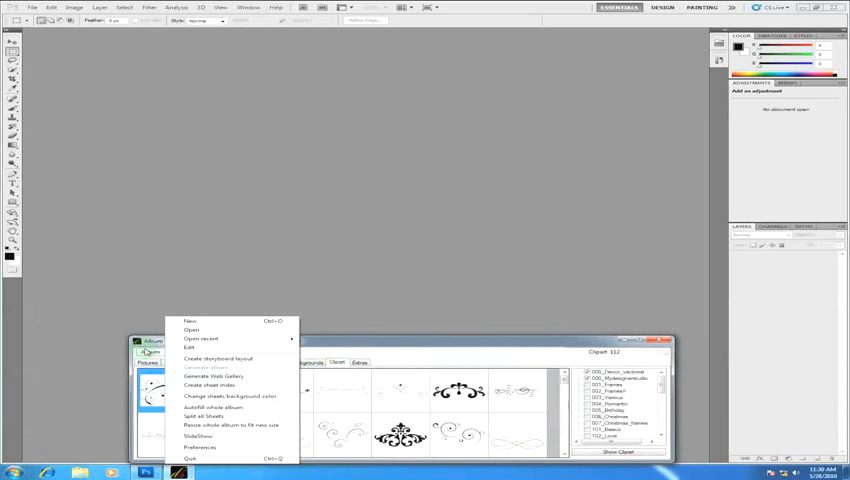
{"action": "left_click", "coordinate": [178, 352]}
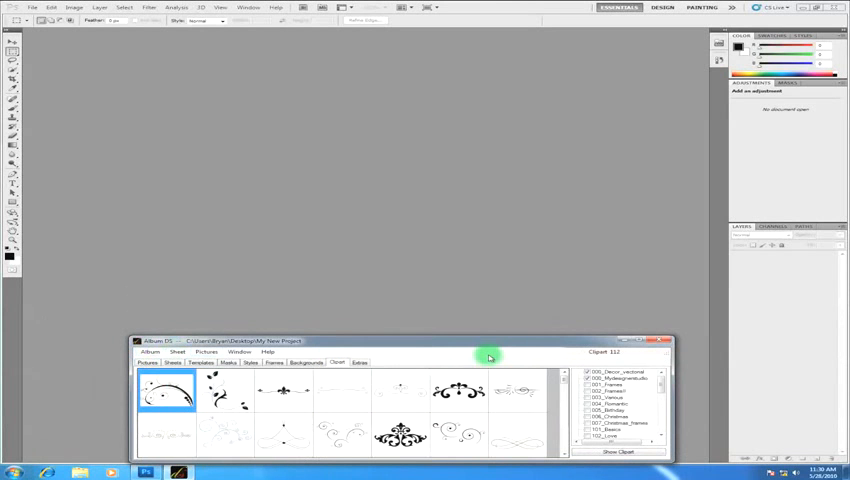
{"action": "mouse_move", "coordinate": [424, 356]}
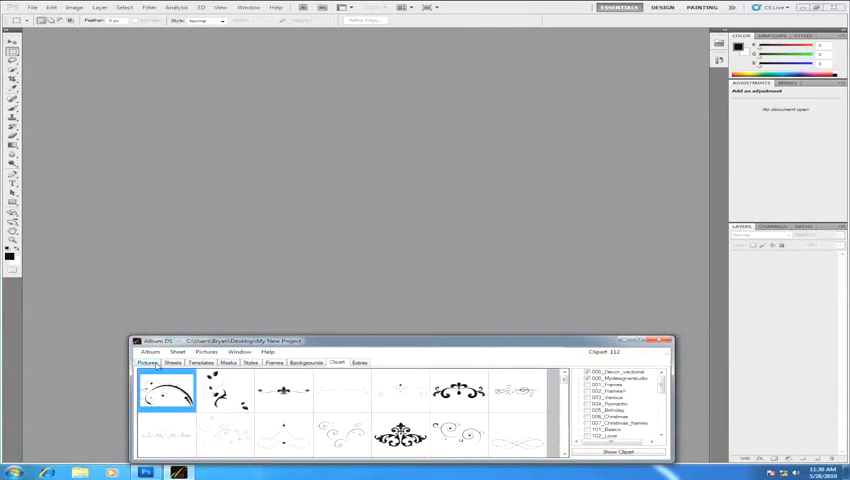
Return to the wedding photo collection in the Pictures tab
{"action": "left_click", "coordinate": [148, 362]}
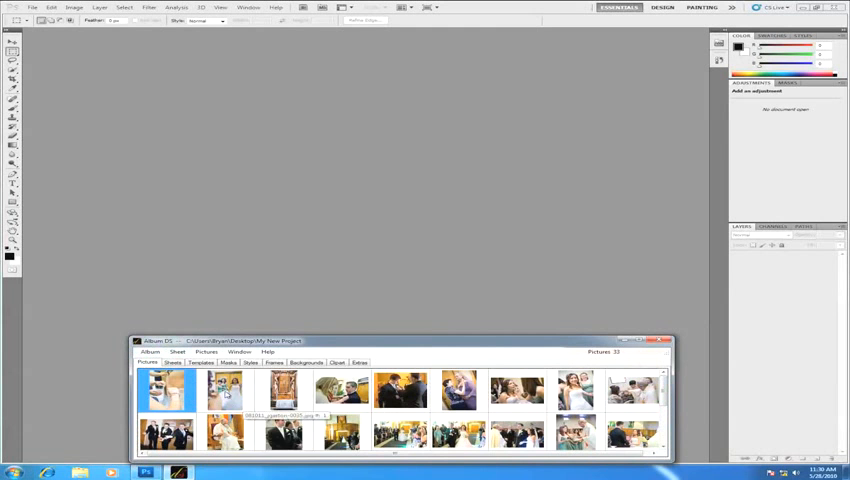
Preview a wedding photo of the bride in its own window via the thumbnail's context menu
{"action": "right_click", "coordinate": [224, 390]}
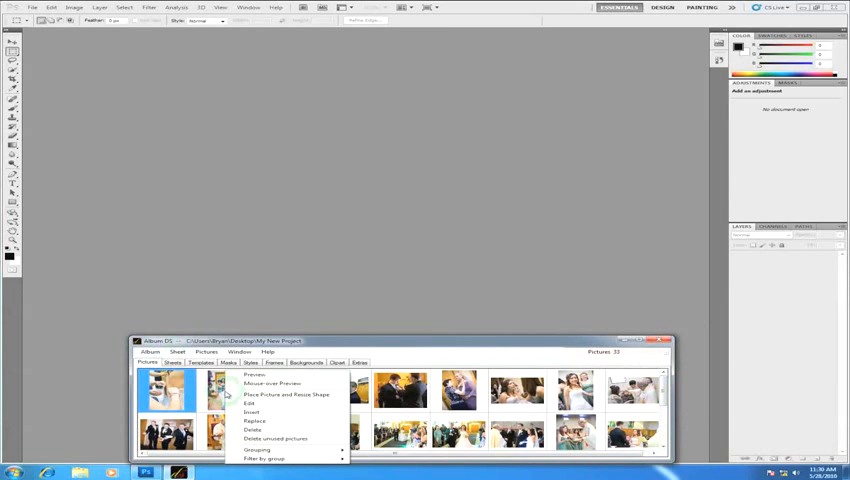
{"action": "mouse_move", "coordinate": [284, 394]}
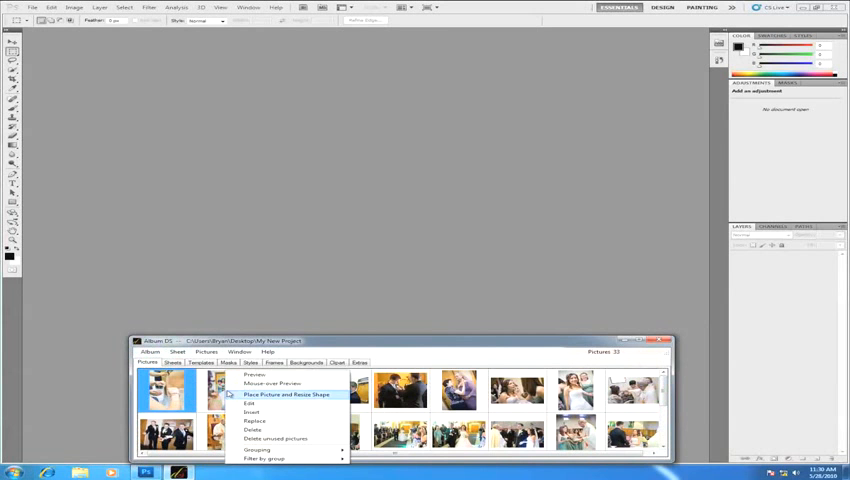
{"action": "left_click", "coordinate": [254, 374]}
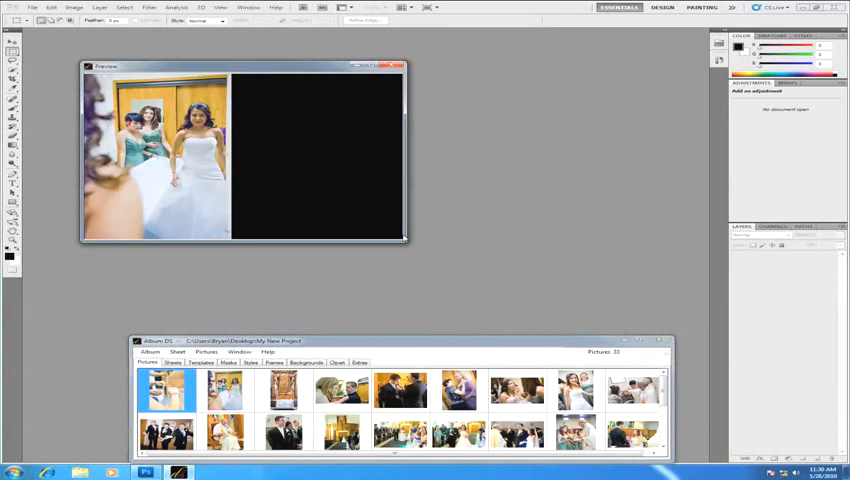
{"action": "mouse_move", "coordinate": [402, 238]}
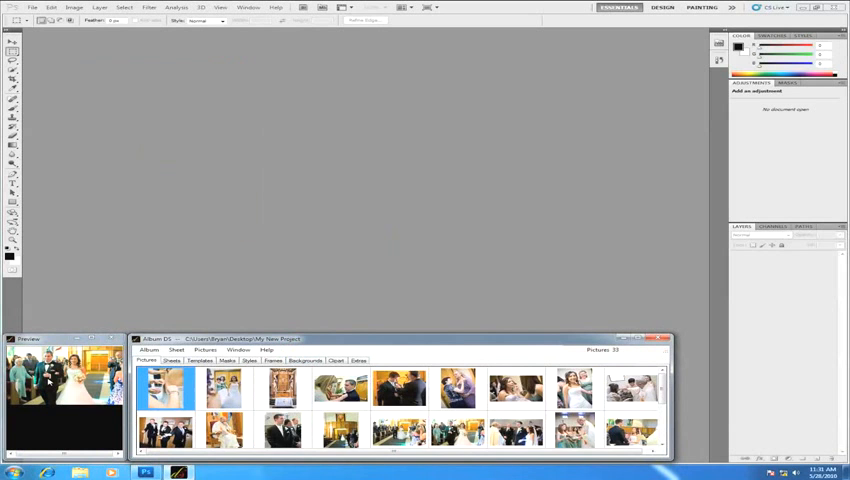
Show the album sheet templates and switch to another template category
{"action": "left_click", "coordinate": [176, 360]}
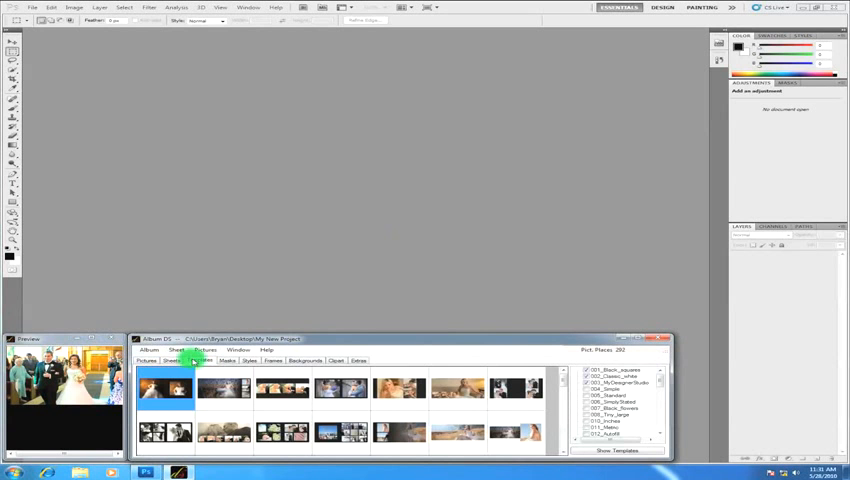
{"action": "left_click", "coordinate": [204, 360]}
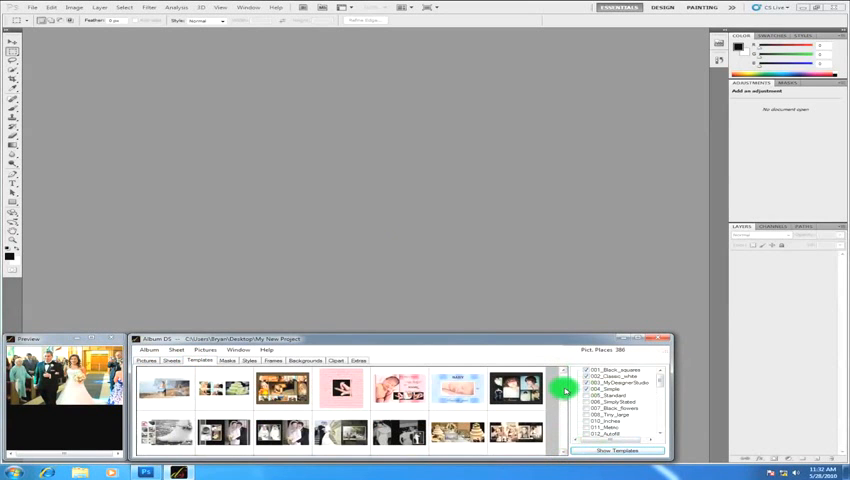
Create a new Photoshop album sheet from a black two-placeholder template
{"action": "left_click", "coordinate": [284, 432]}
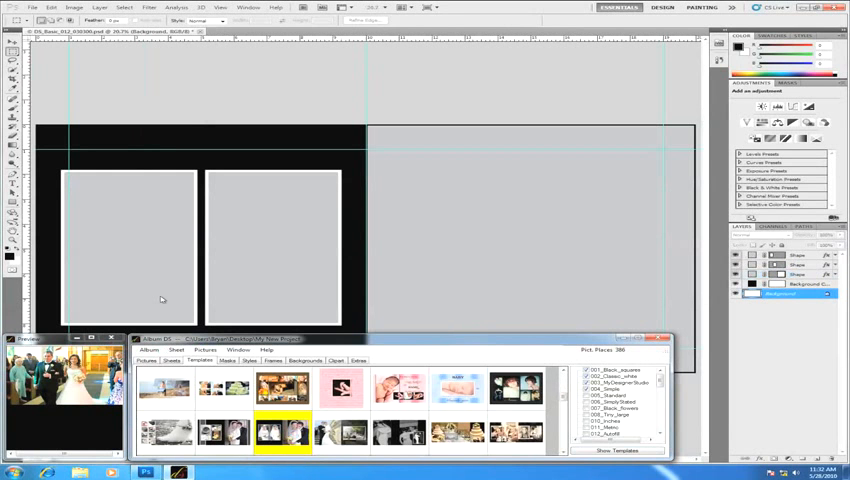
{"action": "mouse_move", "coordinate": [100, 136]}
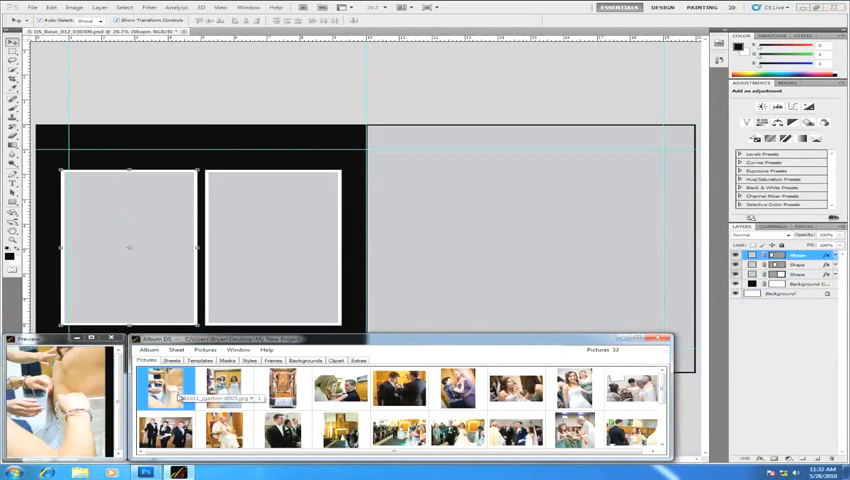
Fill the sheet's placeholders and larger area with wedding photos
{"action": "left_click", "coordinate": [282, 388]}
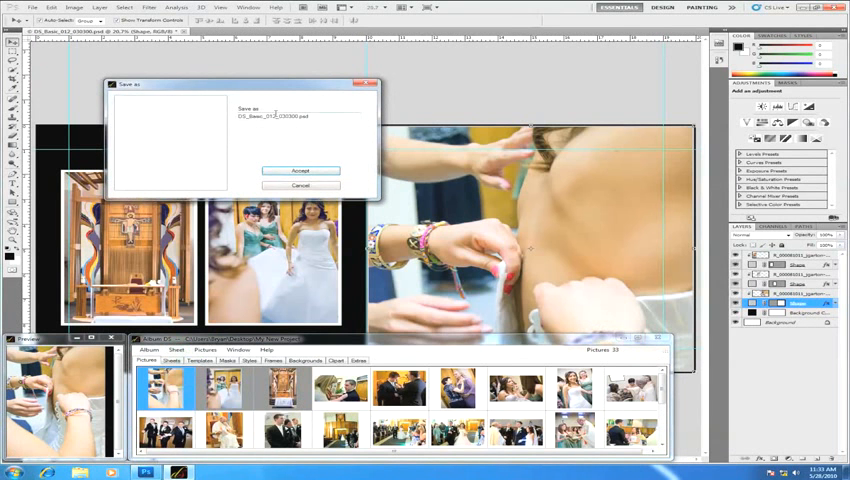
Name the album sheet and confirm saving it
{"action": "left_click", "coordinate": [280, 116]}
{"action": "type", "text": "02"}
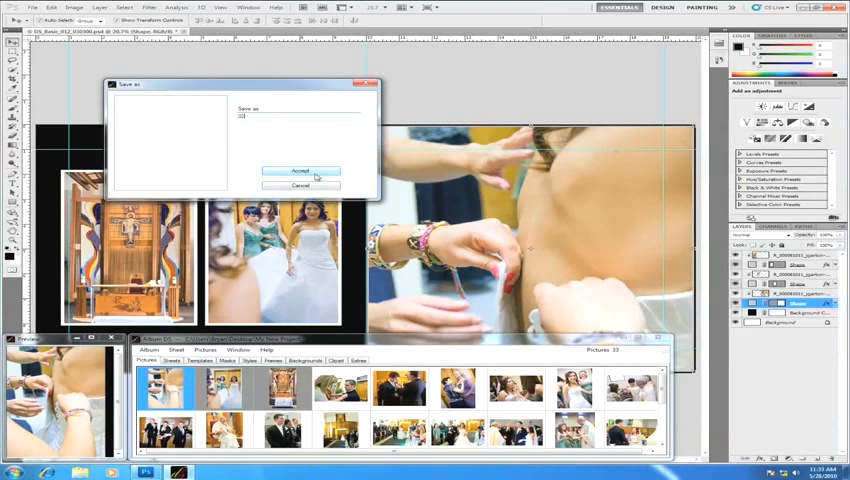
{"action": "left_click", "coordinate": [300, 170]}
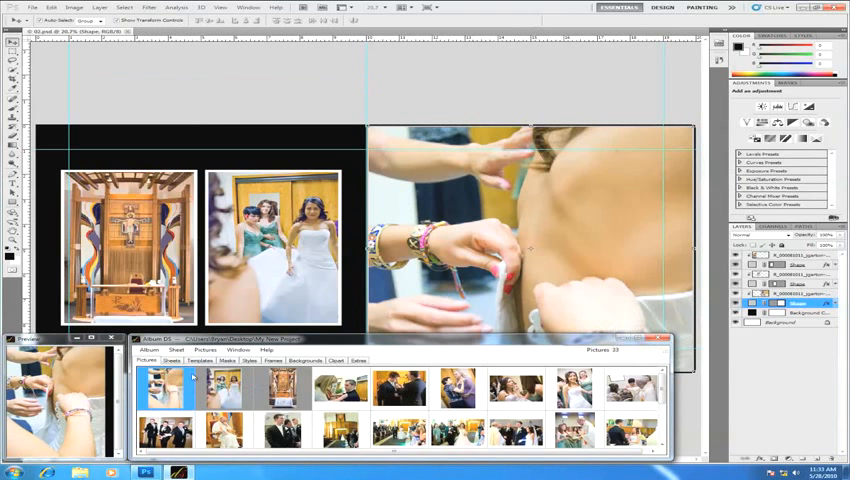
Browse the page template layouts and move on to the photo edge masks
{"action": "left_click", "coordinate": [174, 360]}
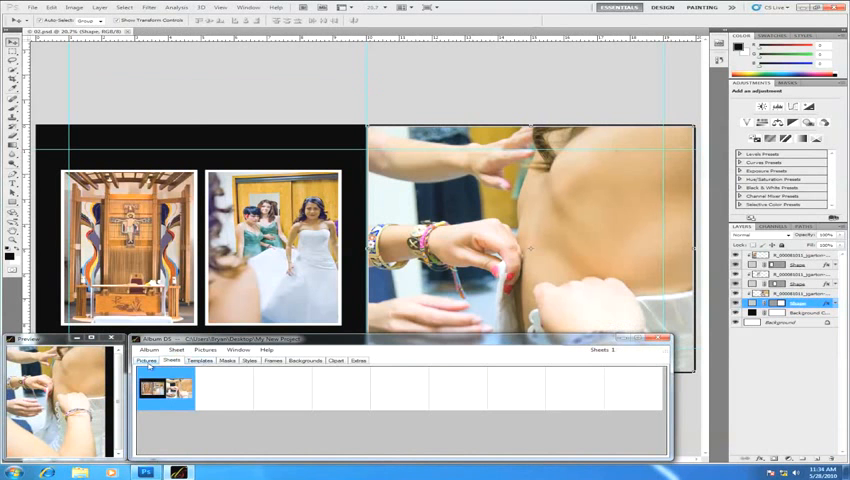
{"action": "left_click", "coordinate": [148, 360]}
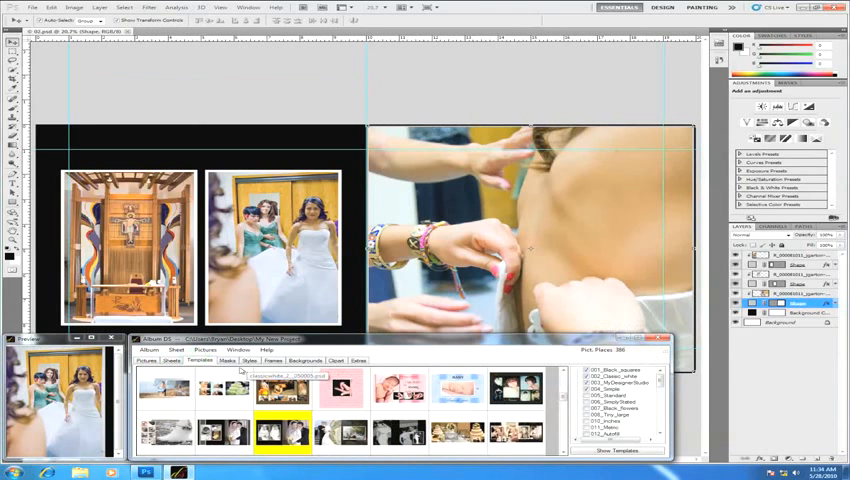
{"action": "left_click", "coordinate": [206, 360]}
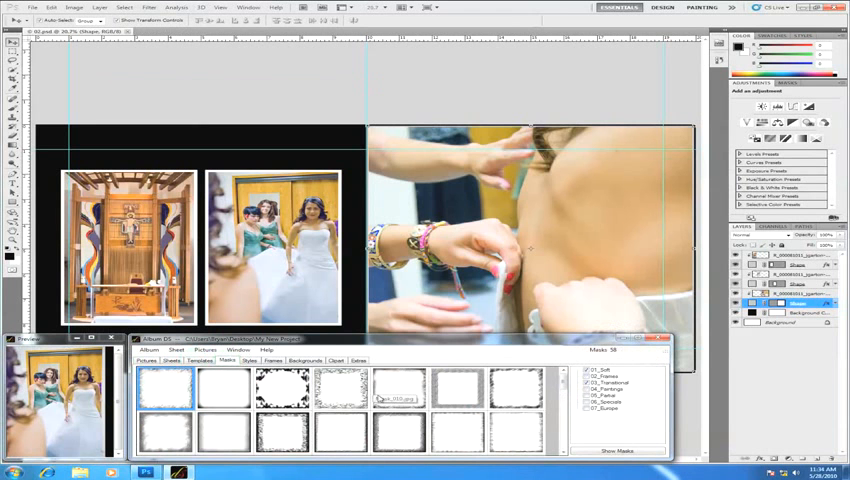
{"action": "mouse_move", "coordinate": [464, 388]}
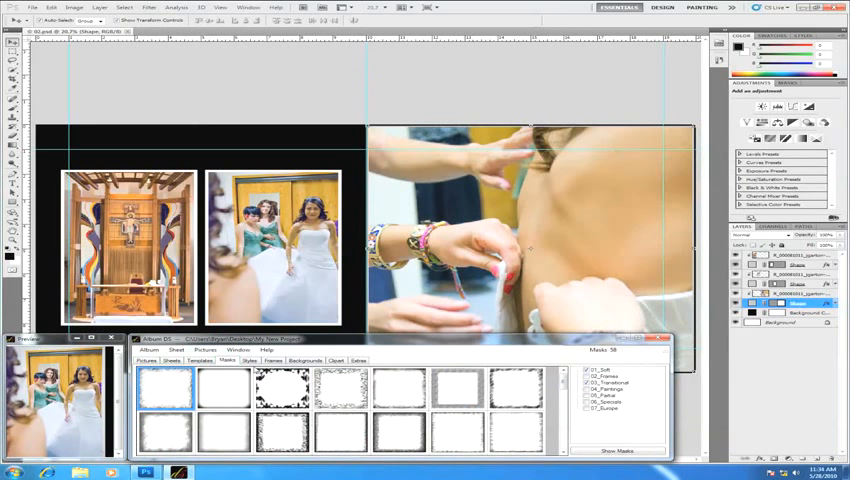
Move through the fleur-de-lis ornament clipart to the coloured frame border collection
{"action": "left_click", "coordinate": [250, 360]}
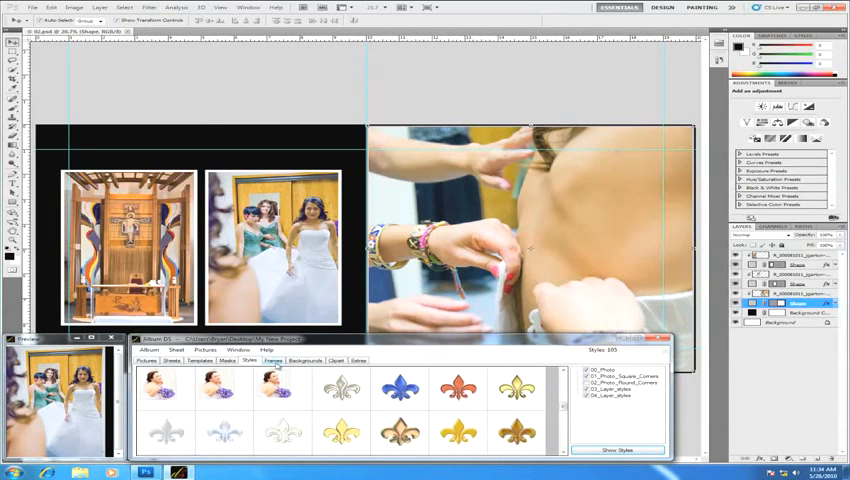
{"action": "left_click", "coordinate": [272, 360]}
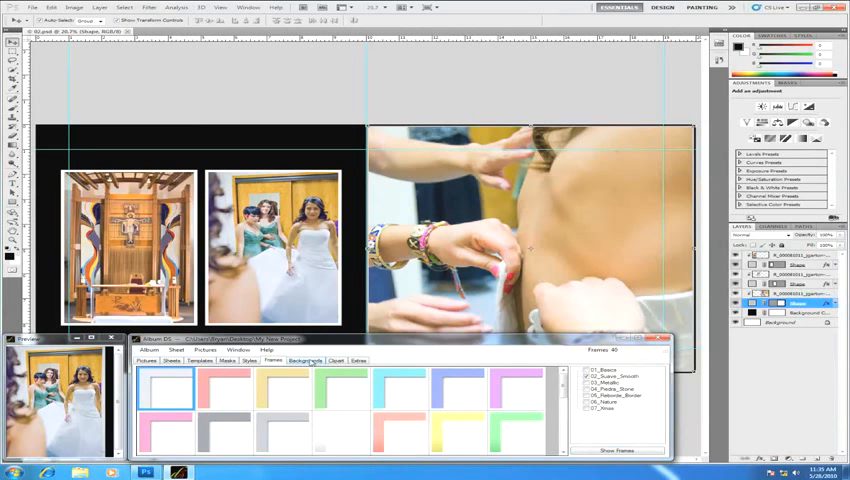
Show the wood-grain background texture collection
{"action": "left_click", "coordinate": [306, 360]}
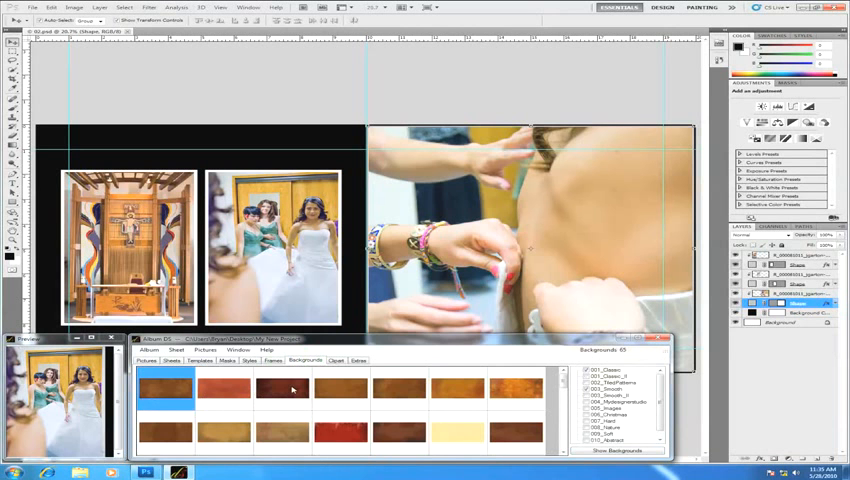
{"action": "mouse_move", "coordinate": [296, 390]}
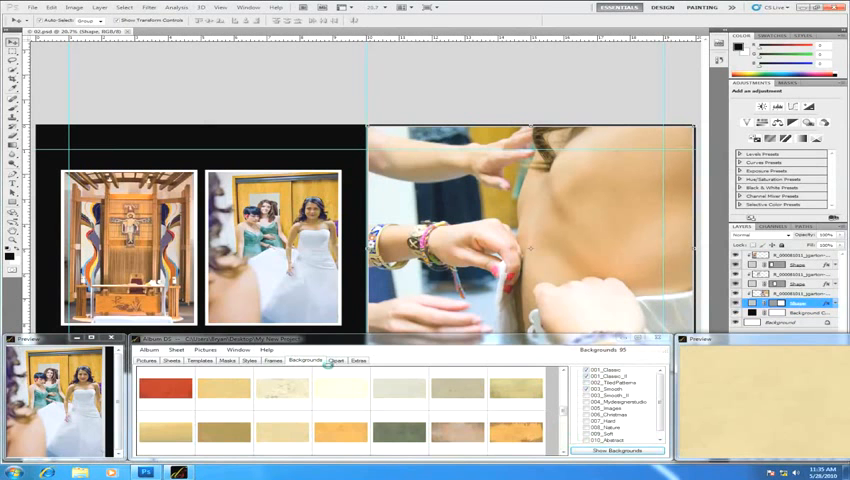
Continue past the paper backgrounds to the photo effect actions
{"action": "left_click", "coordinate": [336, 360]}
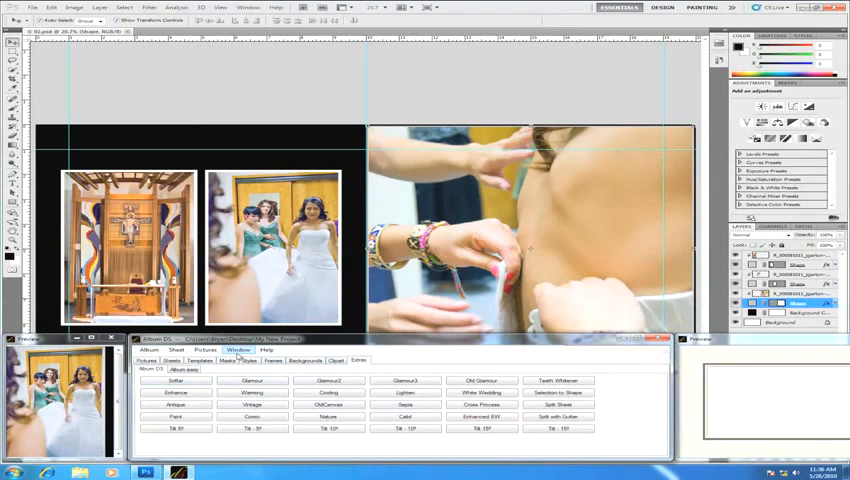
{"action": "left_click", "coordinate": [204, 350]}
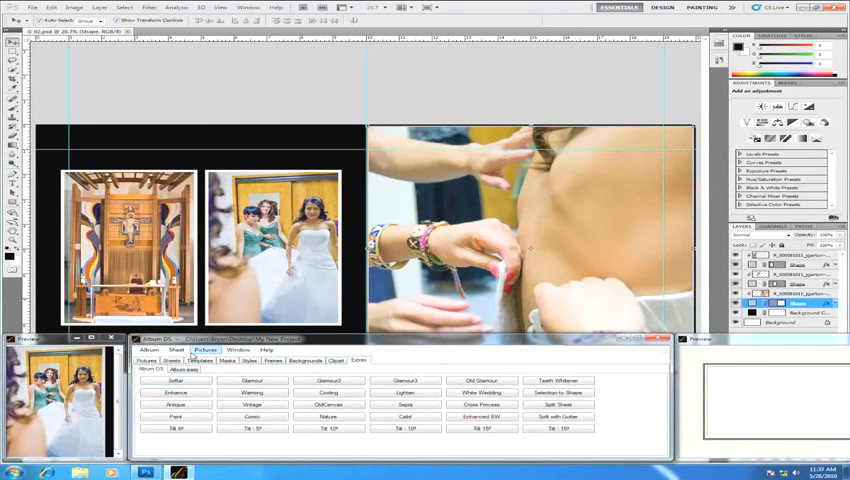
{"action": "left_click", "coordinate": [148, 350]}
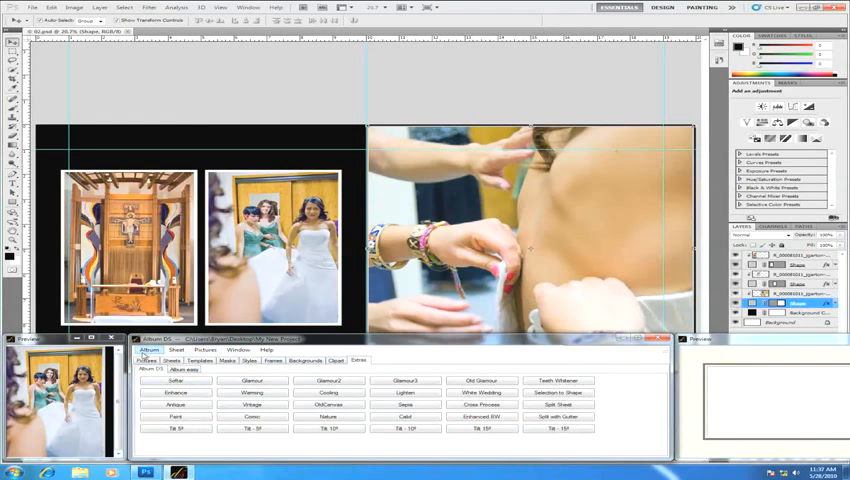
{"action": "left_click", "coordinate": [148, 350]}
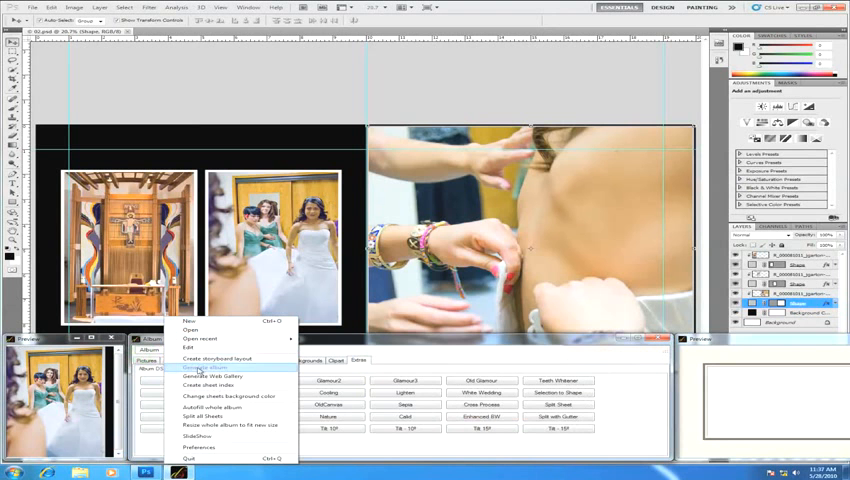
{"action": "mouse_move", "coordinate": [210, 376]}
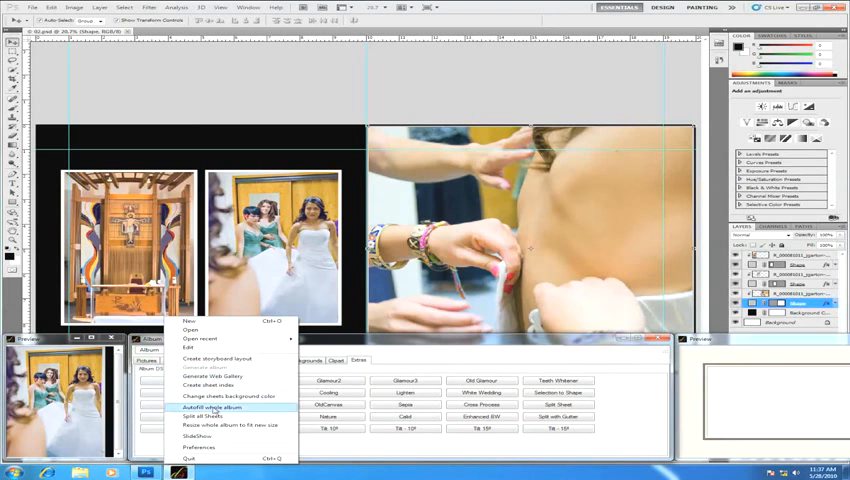
{"action": "mouse_move", "coordinate": [212, 376]}
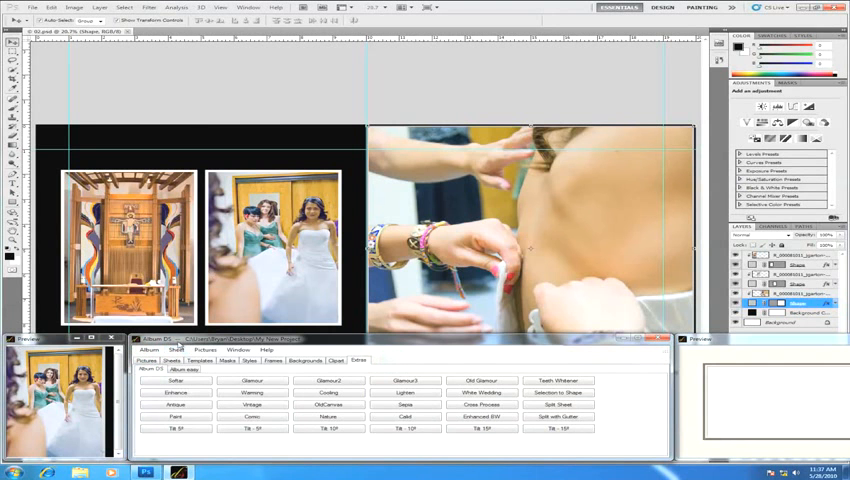
Review the File menu's Save album and Save as Template commands, then show the Window menu
{"action": "left_click", "coordinate": [178, 350]}
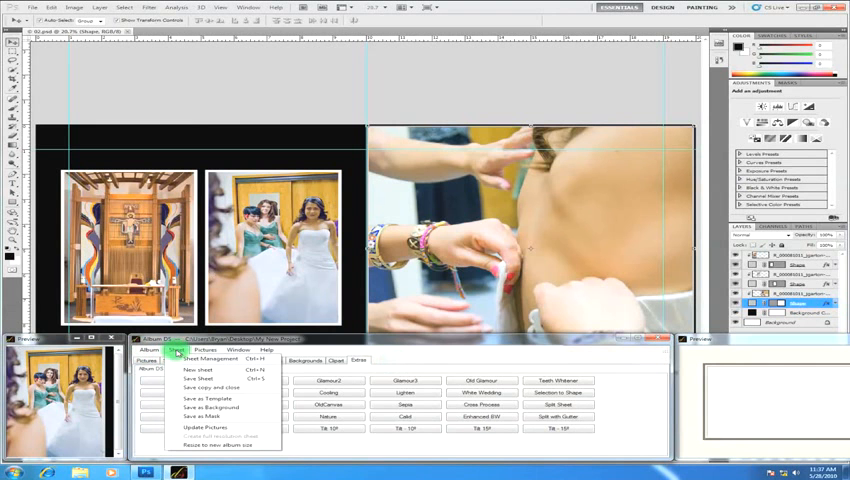
{"action": "left_click", "coordinate": [204, 350]}
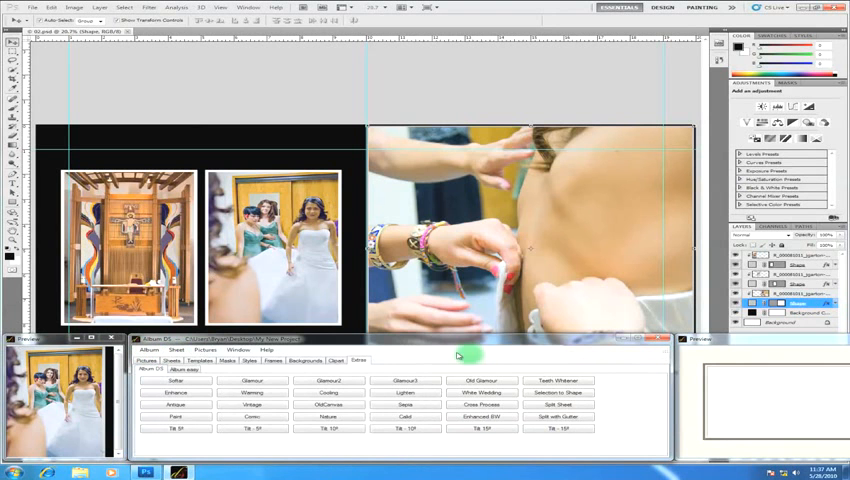
{"action": "left_click", "coordinate": [226, 352]}
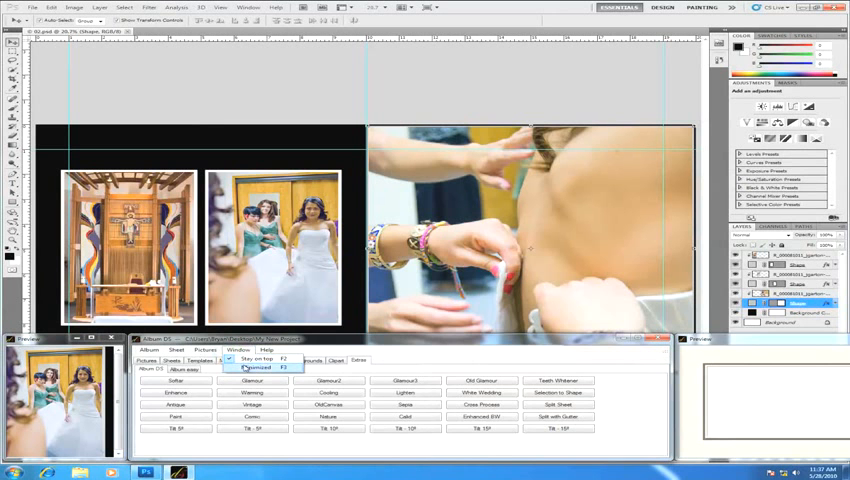
Show the Help menu with Register Album DS and About Album DS options
{"action": "left_click", "coordinate": [268, 350]}
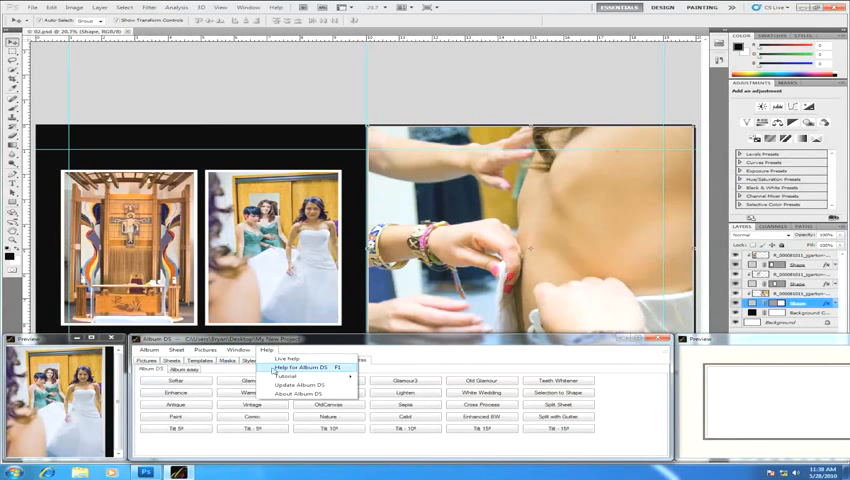
{"action": "mouse_move", "coordinate": [288, 372]}
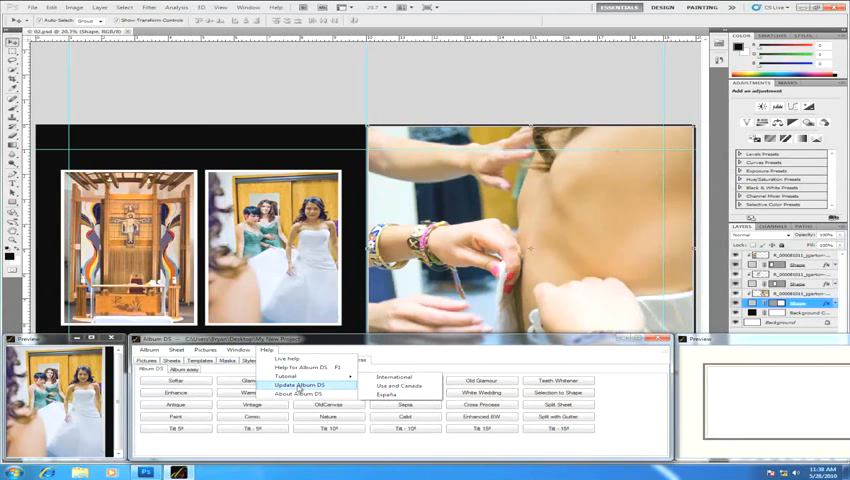
{"action": "mouse_move", "coordinate": [304, 392]}
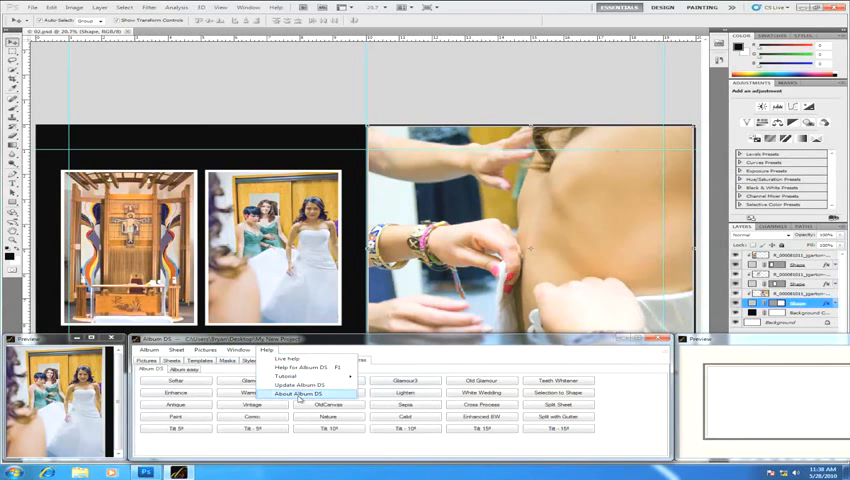